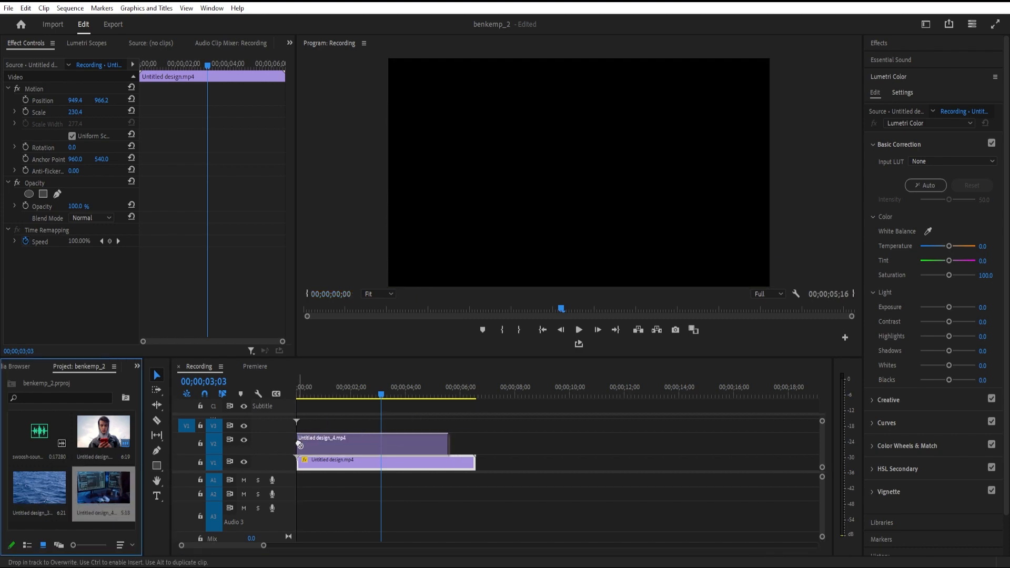
# - Trim the V2 computer-screen clip to about 2 seconds and frame it at Position 1461, 857, Scale 158
pyautogui.click(333, 395)
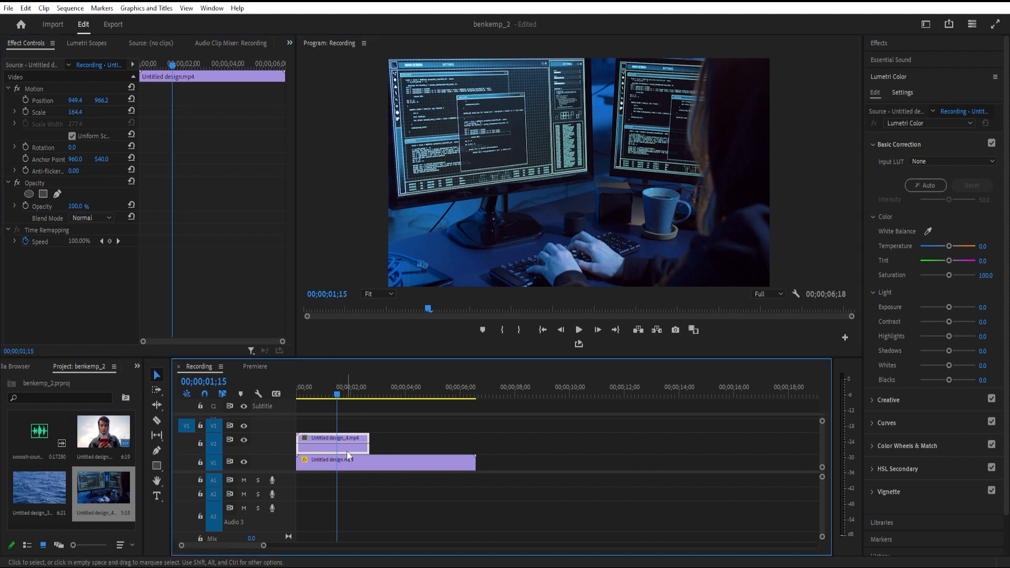
pyautogui.click(333, 446)
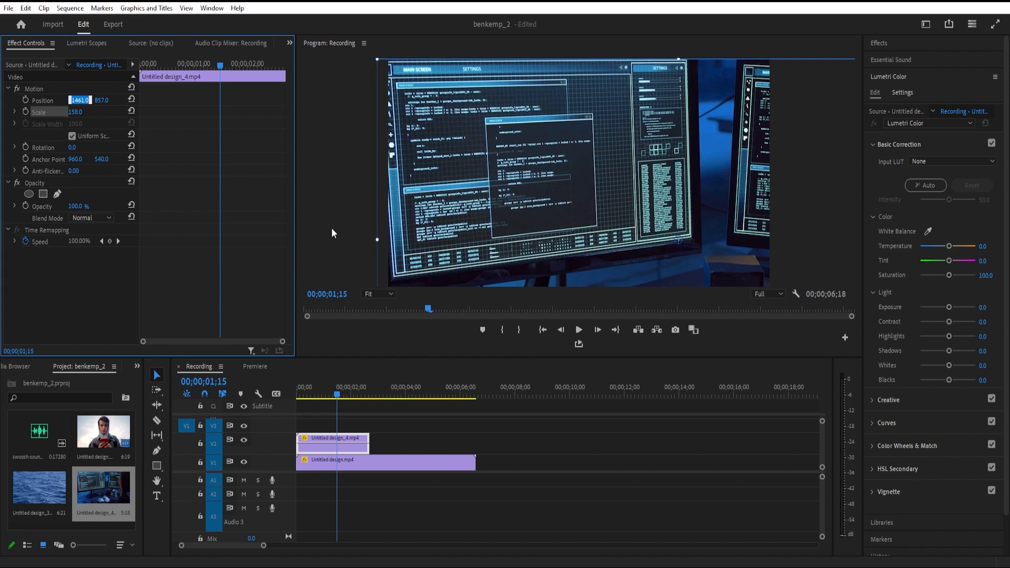
pyautogui.moveTo(354, 202)
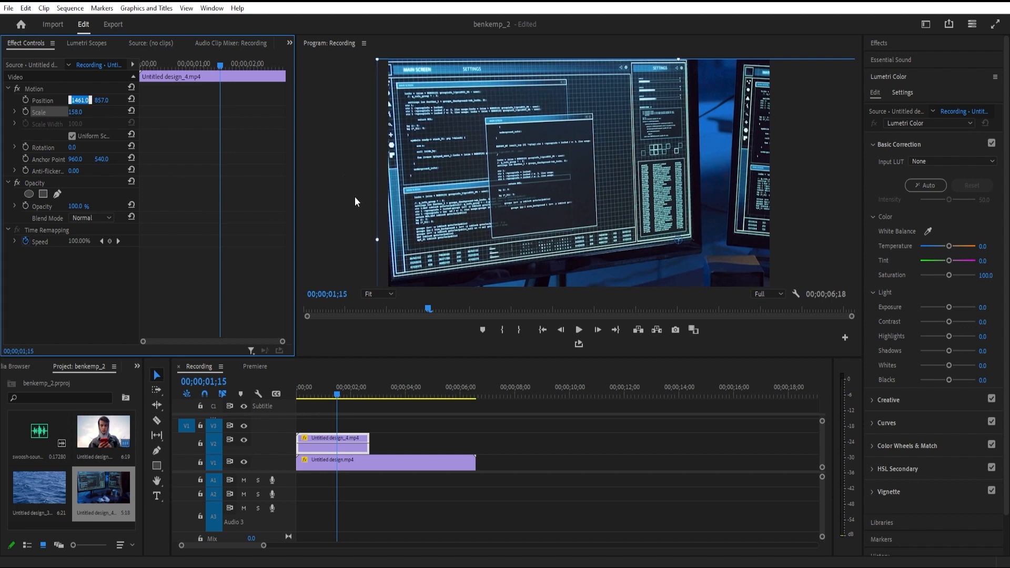
# - Try Color Dodge and Screen blend modes on the code clip, then settle on Lighten
pyautogui.click(340, 394)
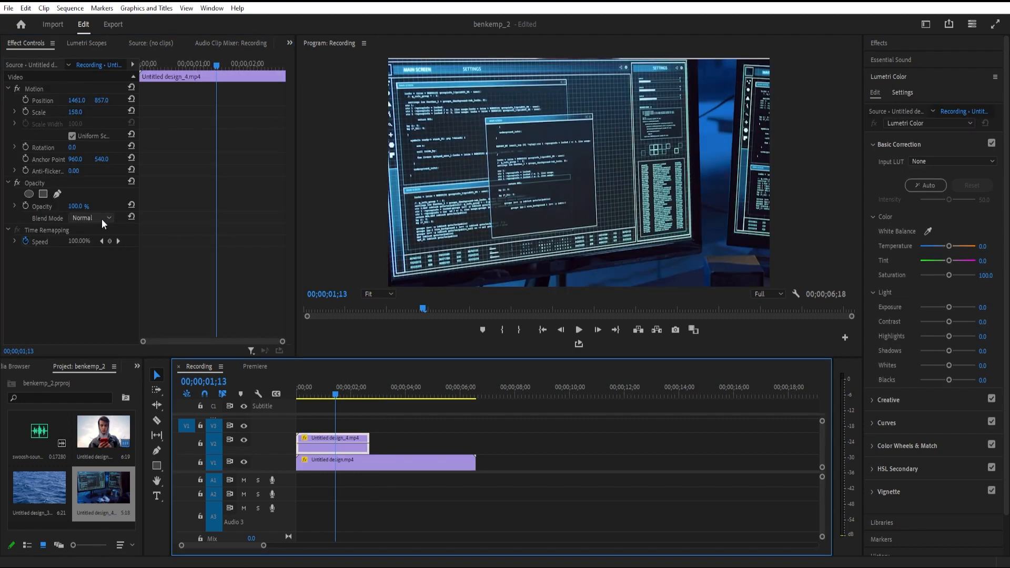
pyautogui.click(90, 218)
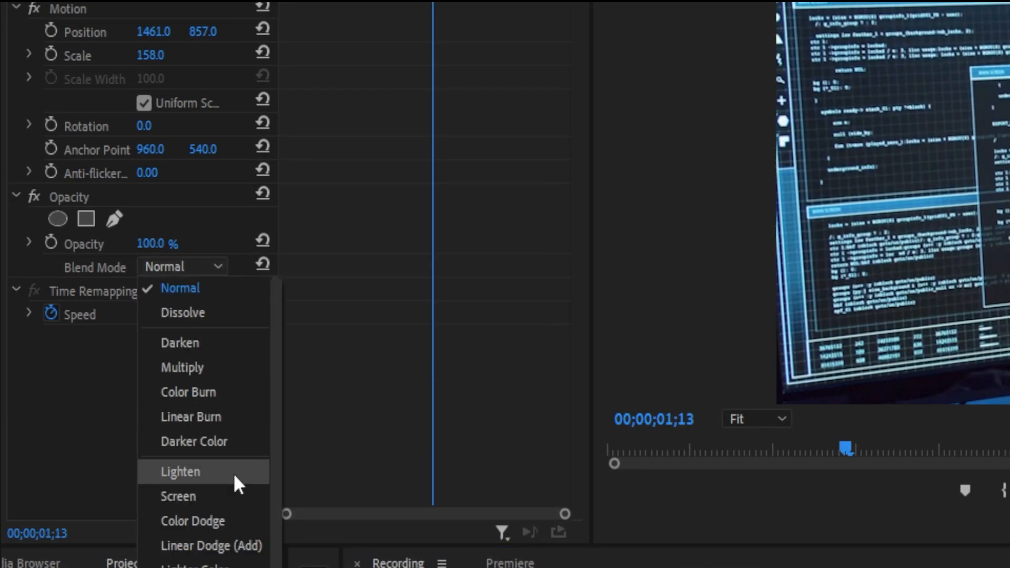
pyautogui.click(192, 520)
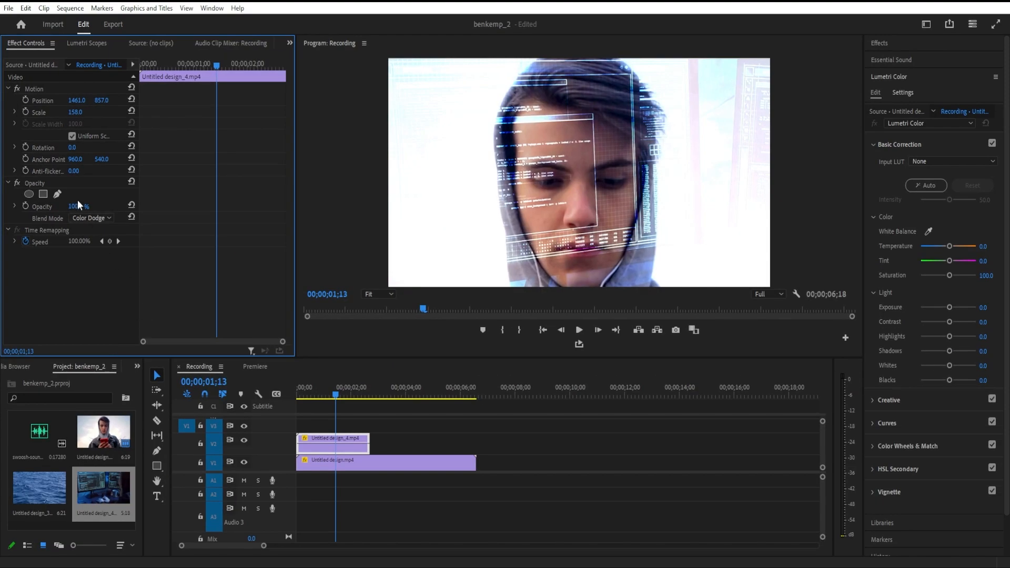
pyautogui.click(90, 218)
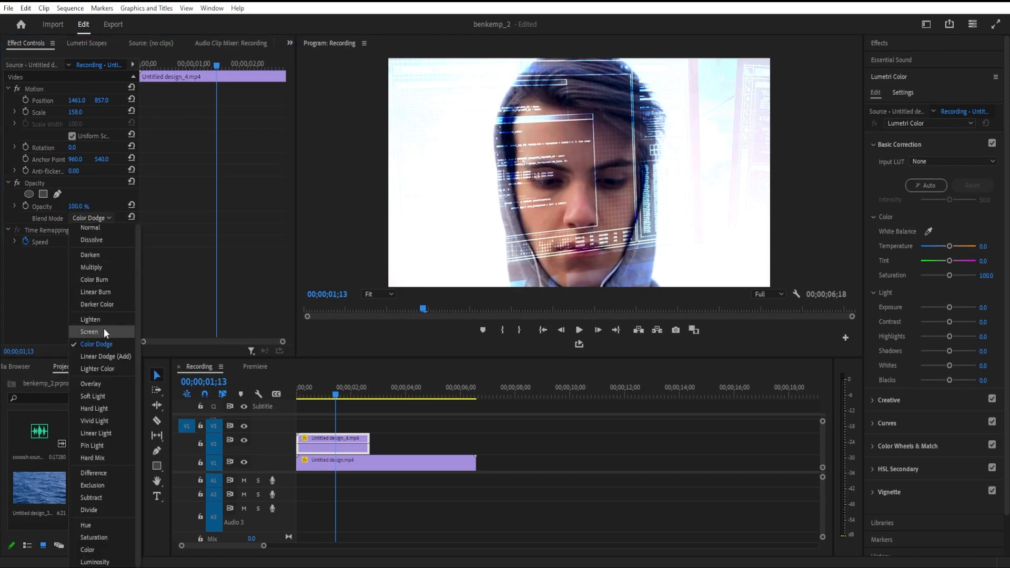
pyautogui.click(88, 331)
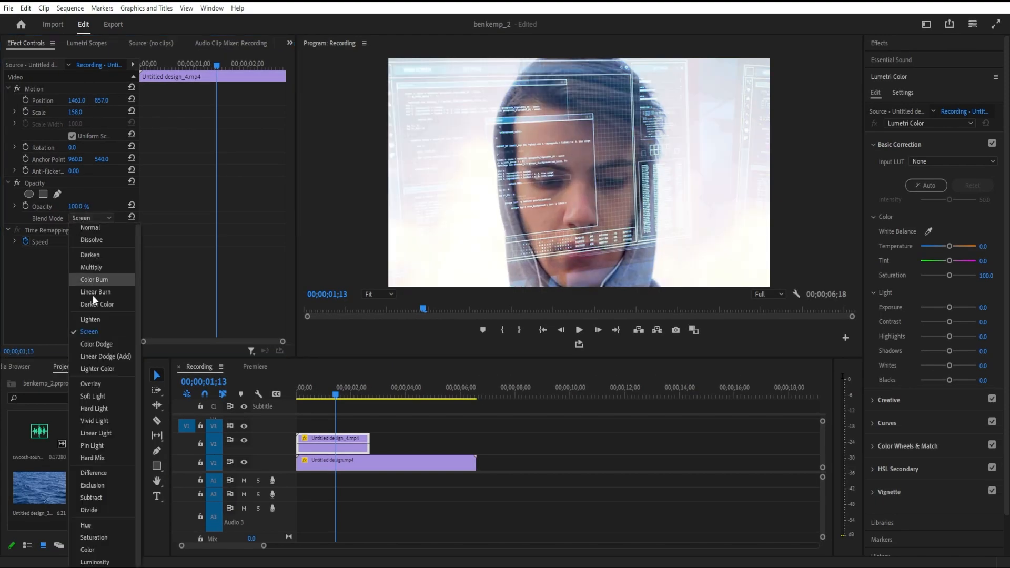
pyautogui.click(89, 320)
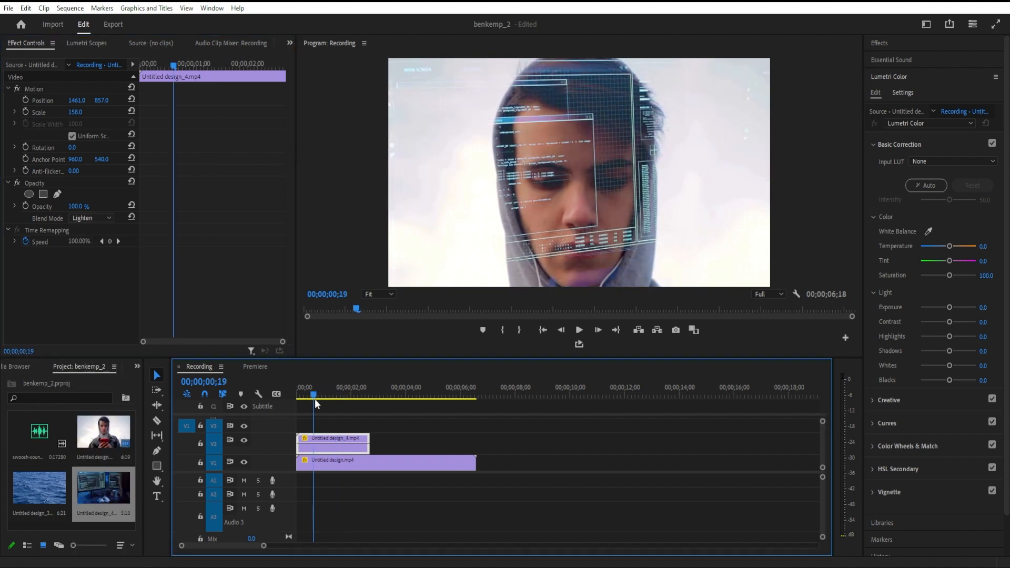
pyautogui.click(348, 394)
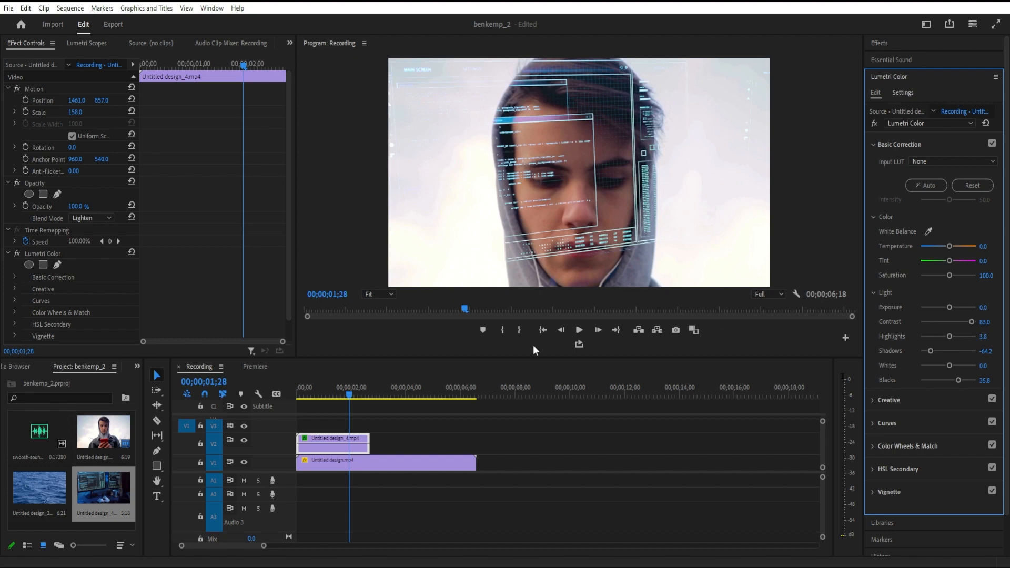
# - Try the Overlay blend on the graded code clip, then switch it to Color Dodge
pyautogui.click(91, 218)
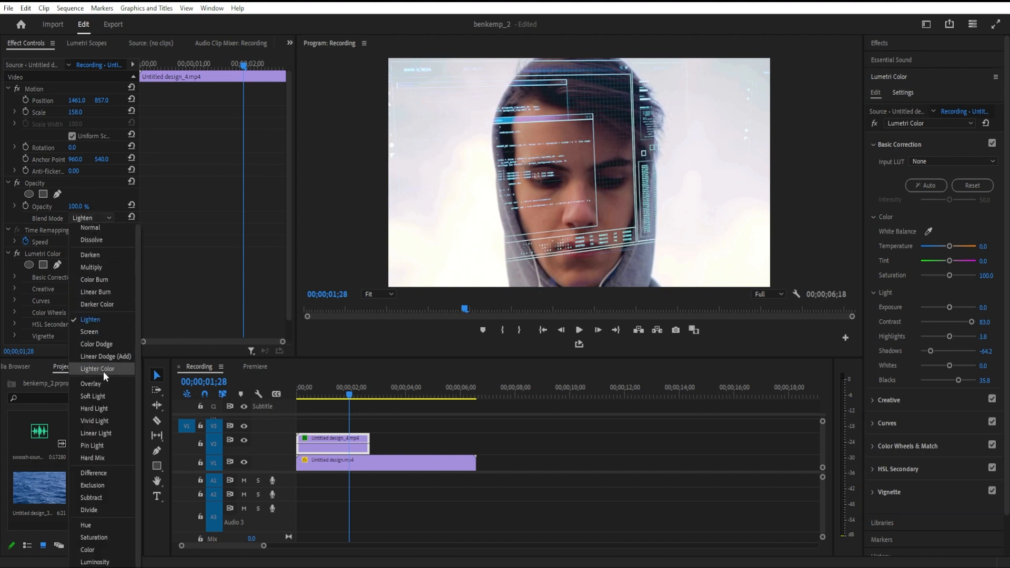
pyautogui.click(90, 384)
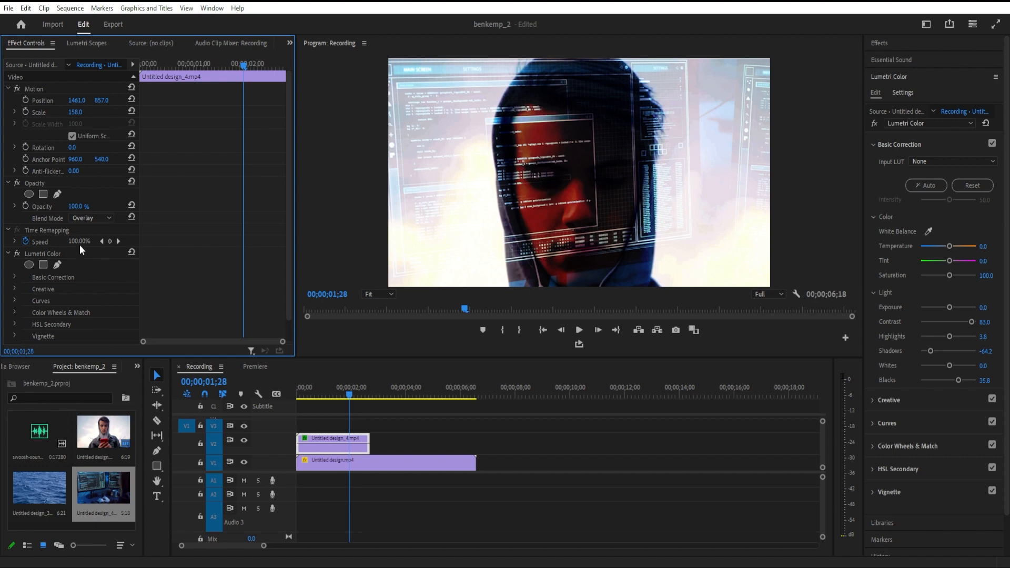
pyautogui.click(90, 218)
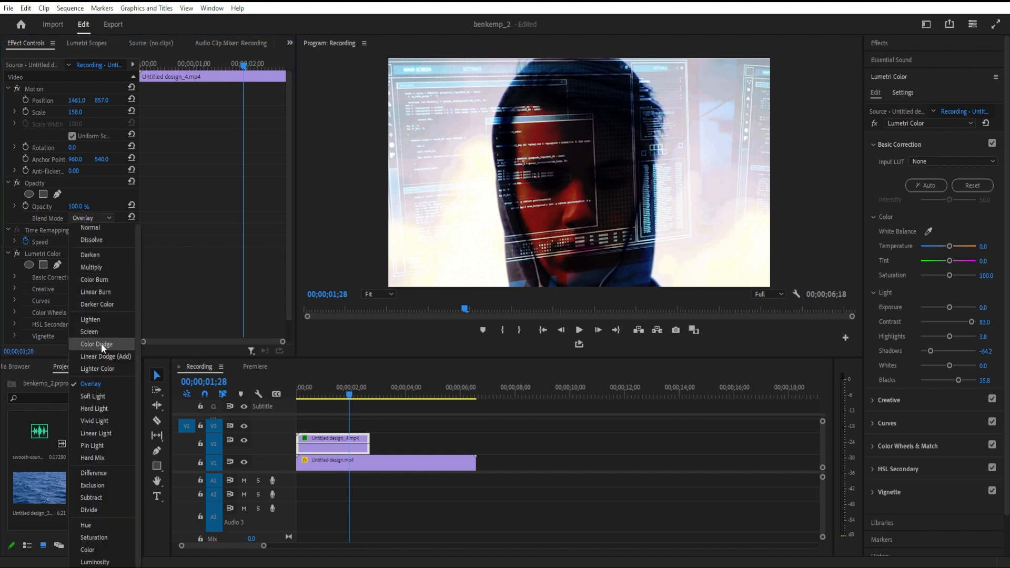
pyautogui.click(97, 344)
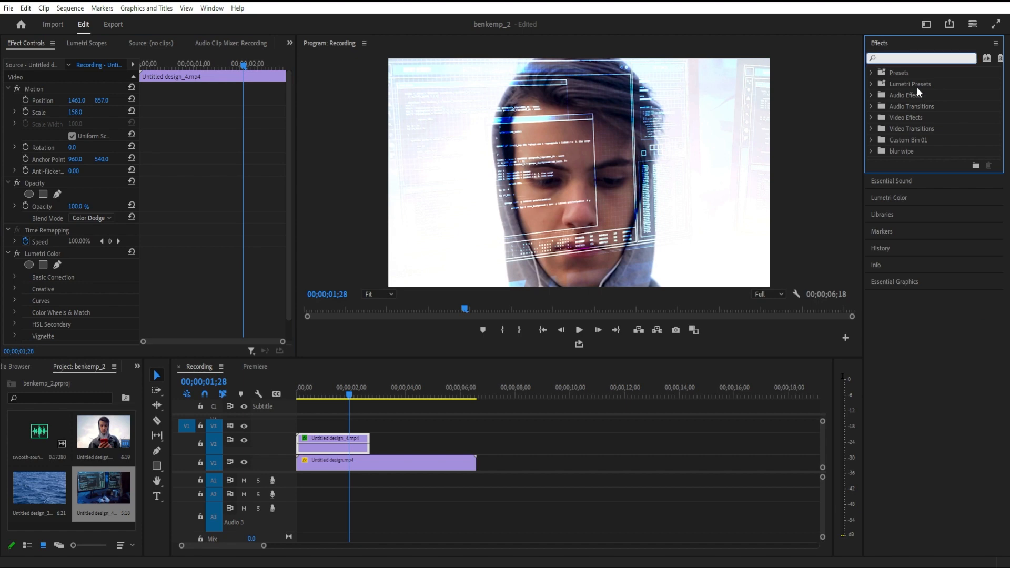
# - Add a horizontal Gaussian Blur at blurriness 6 to soften the code overlay
pyautogui.write('gaus')
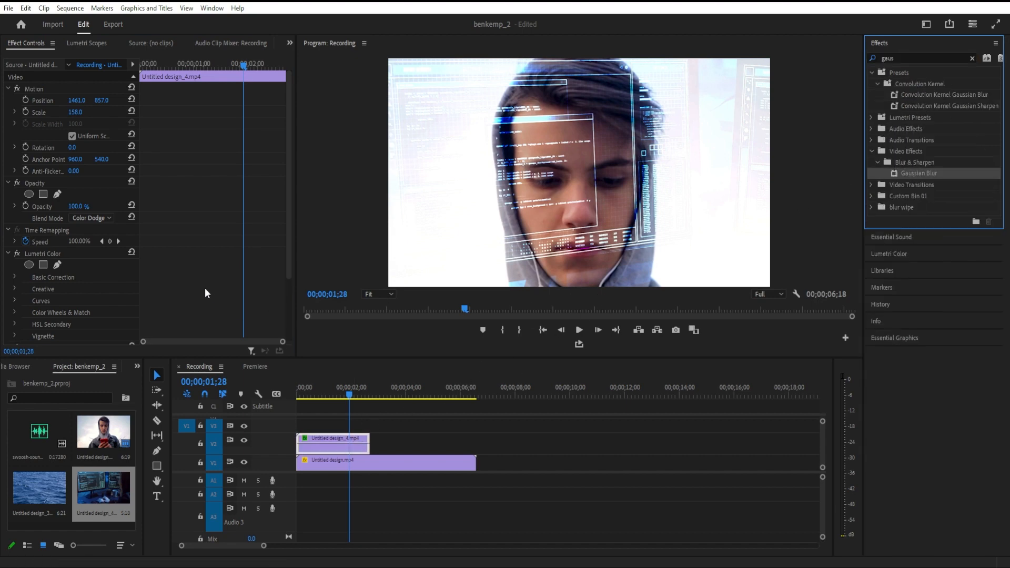
pyautogui.scroll(-3)
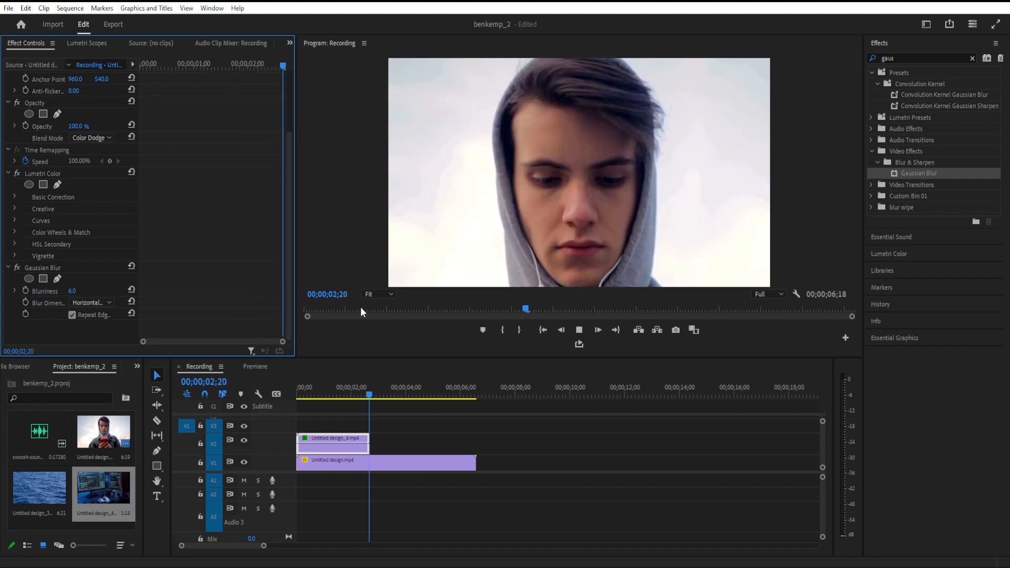
pyautogui.click(542, 329)
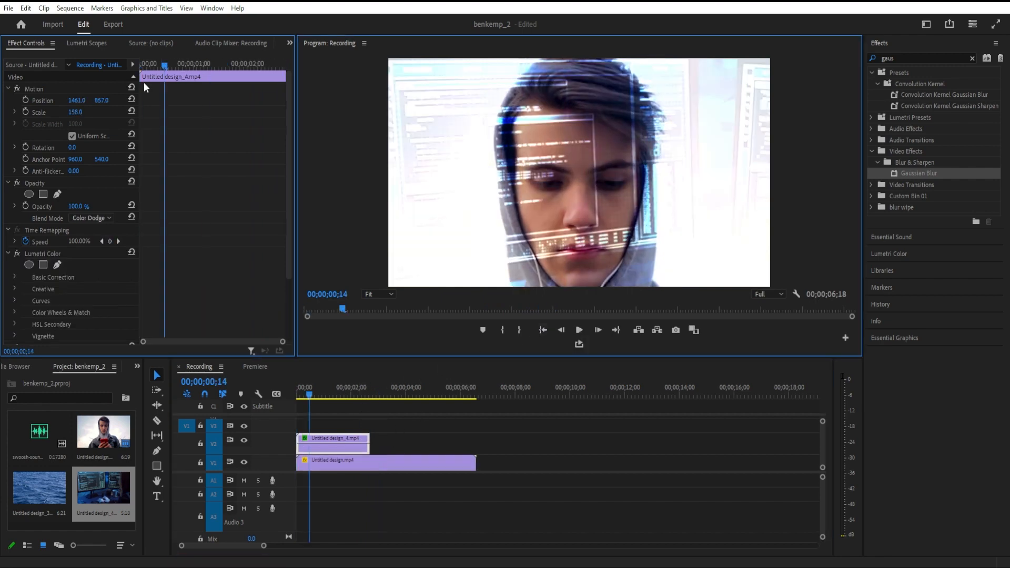
pyautogui.click(8, 7)
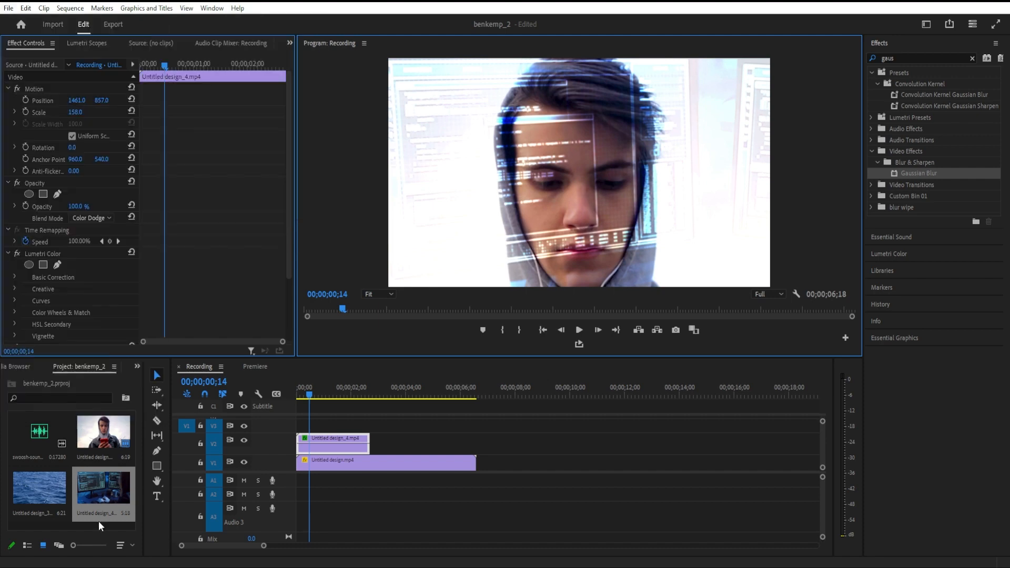
# - Create a new 1920 by 1080 adjustment layer for the sequence
pyautogui.click(8, 8)
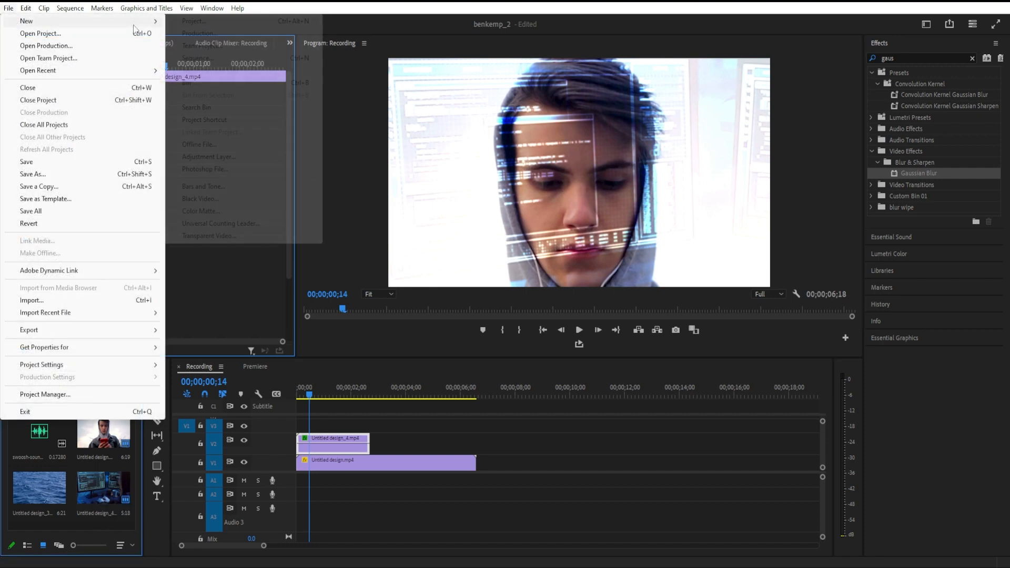
pyautogui.click(208, 156)
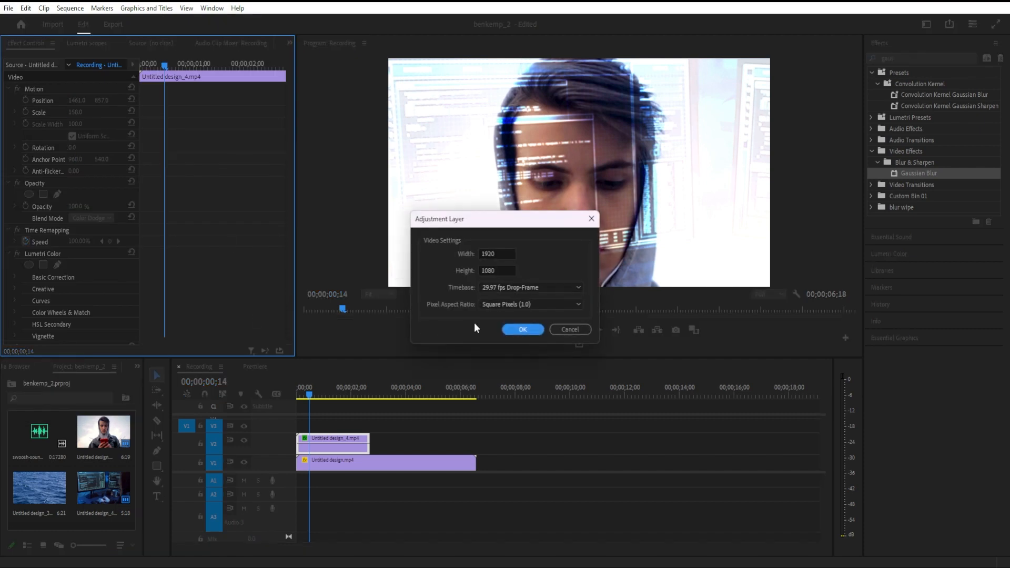
pyautogui.click(522, 330)
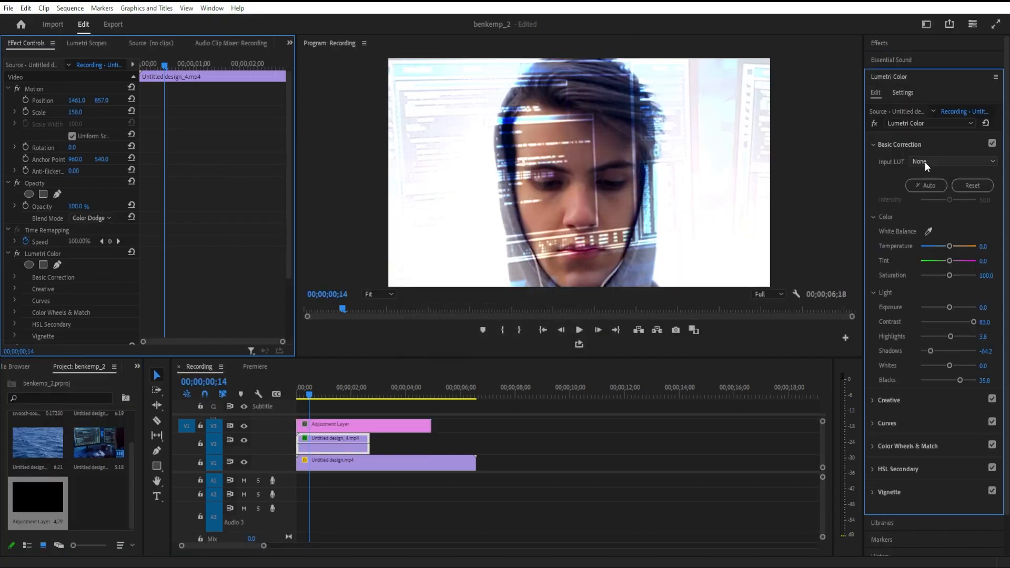
# - Grade the adjustment layer with the ARRI_Universal_DCI input LUT in Lumetri Color
pyautogui.click(952, 160)
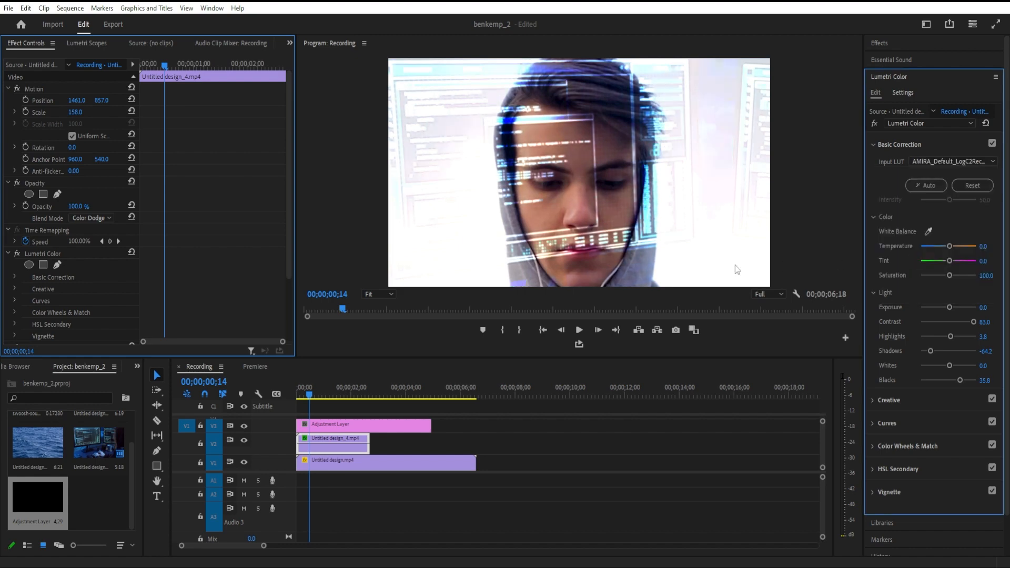
pyautogui.click(364, 424)
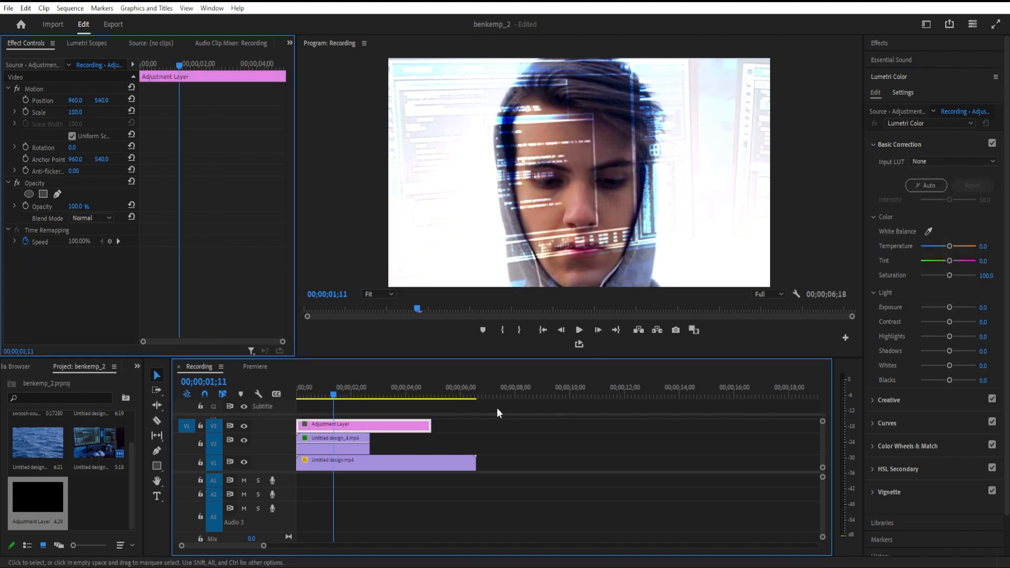
pyautogui.click(954, 161)
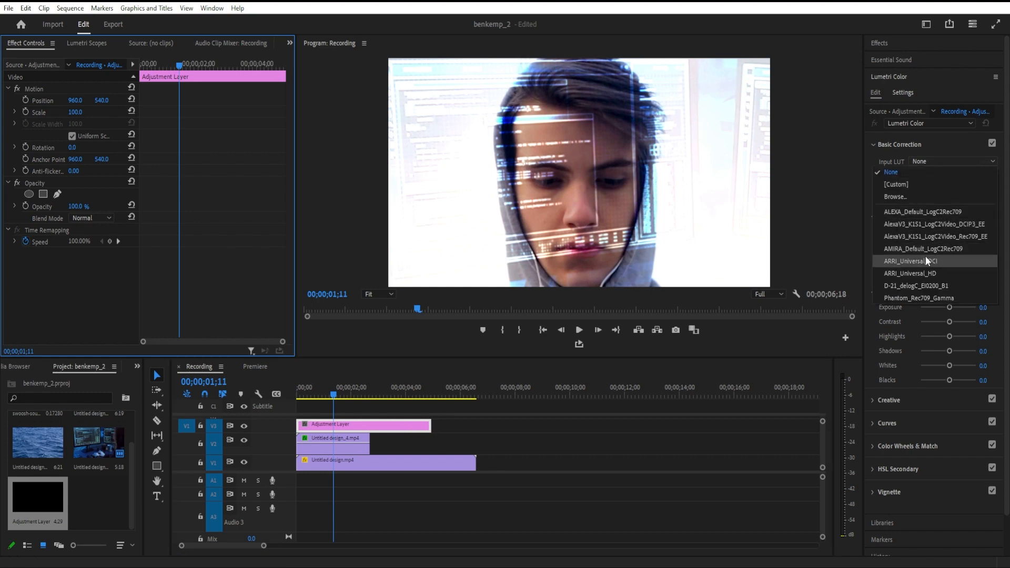
pyautogui.click(909, 261)
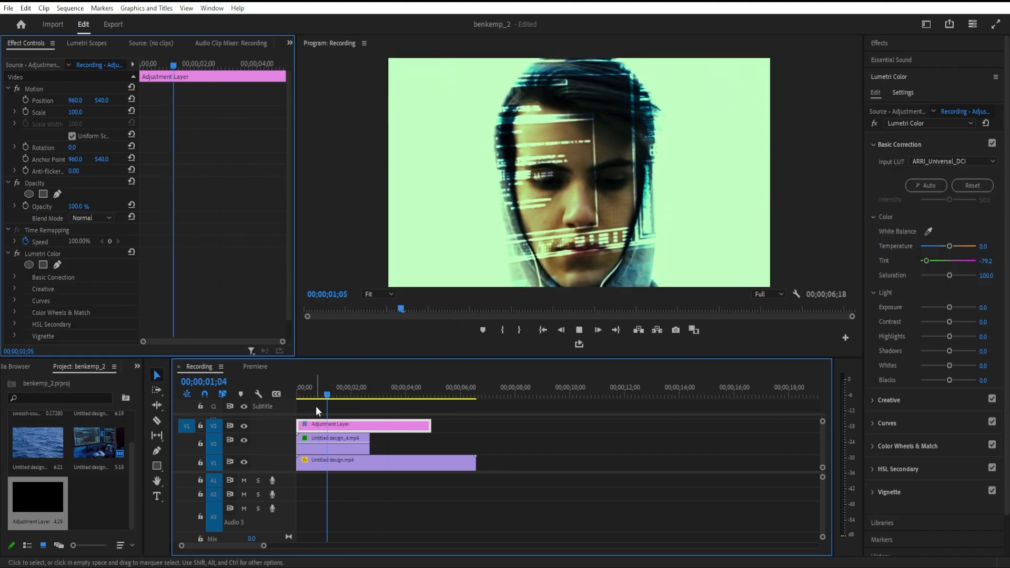
pyautogui.click(370, 396)
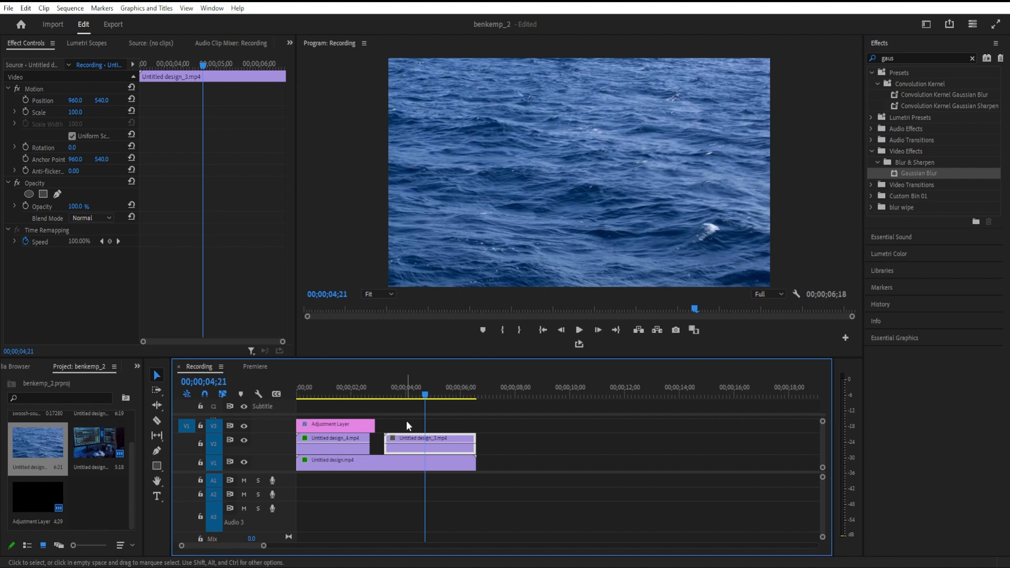
# - Try Multiply and Soft Light on the ocean-wave overlay, then settle on Color Dodge
pyautogui.click(112, 218)
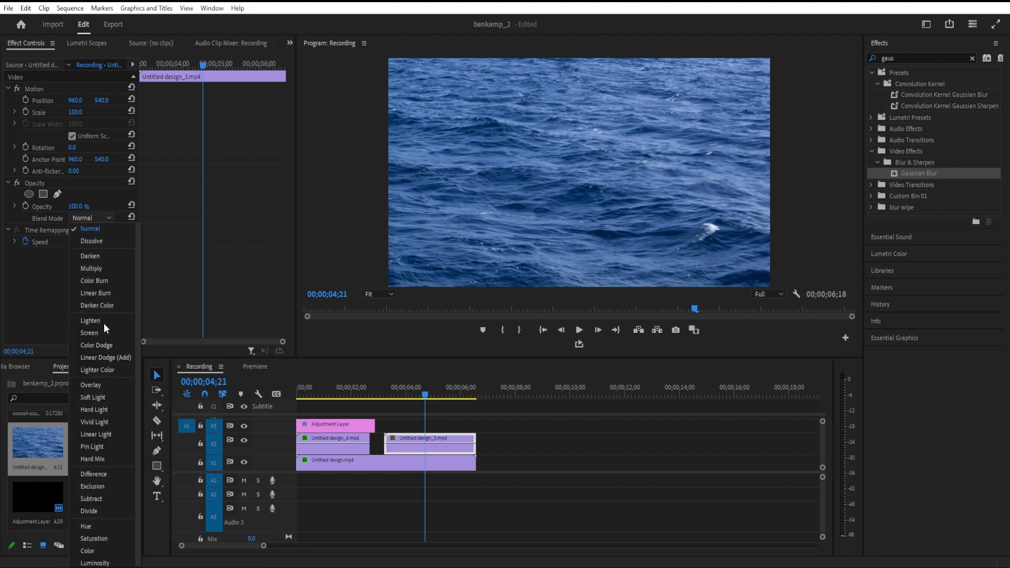
pyautogui.click(91, 268)
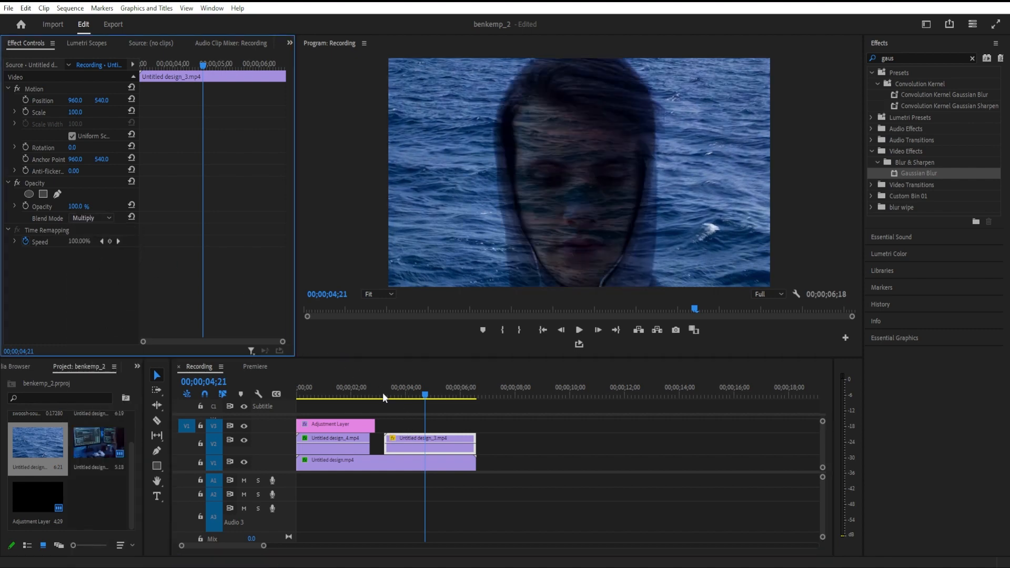
pyautogui.click(418, 395)
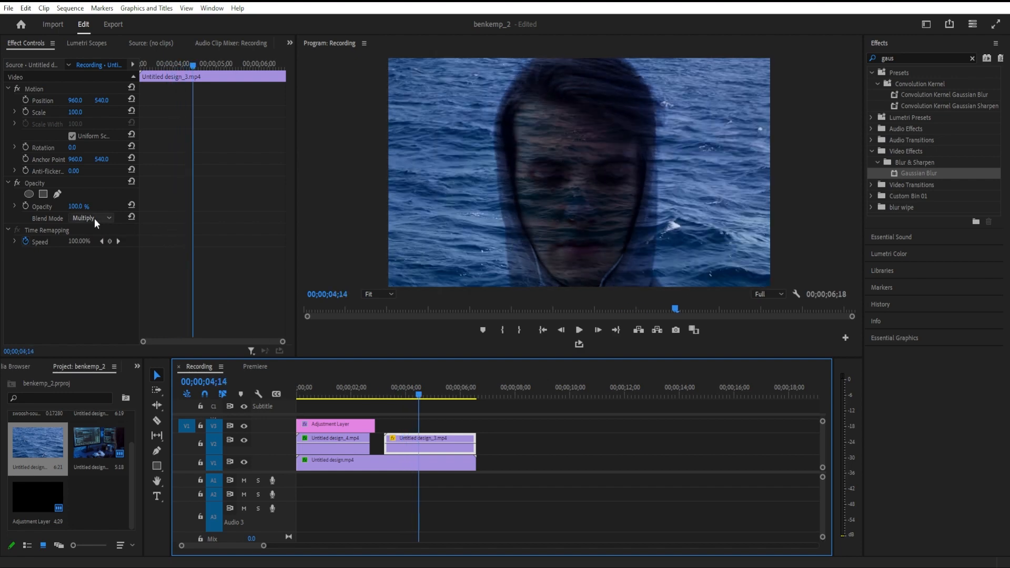
pyautogui.click(91, 218)
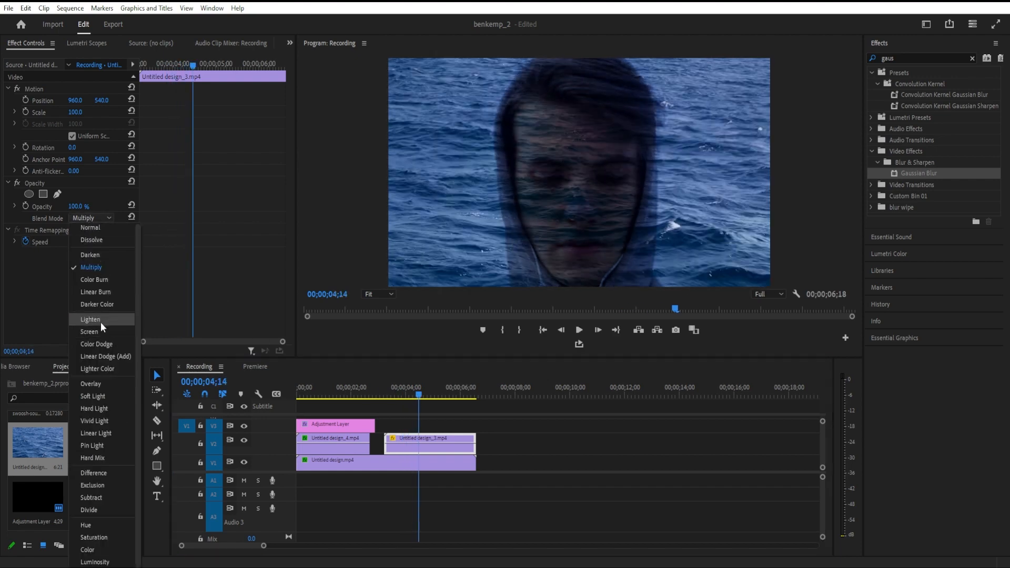
pyautogui.click(90, 398)
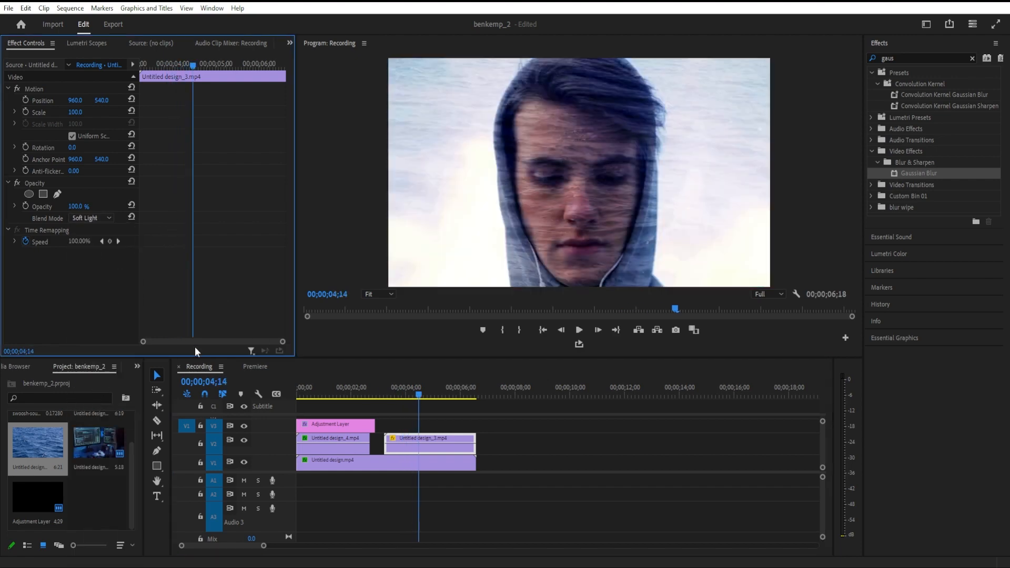
pyautogui.click(443, 387)
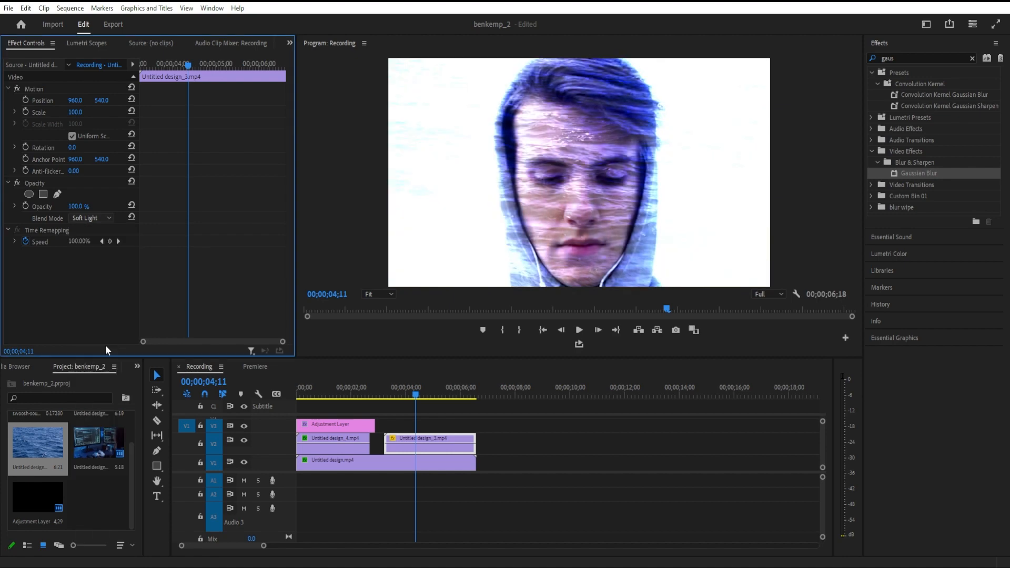
pyautogui.click(91, 217)
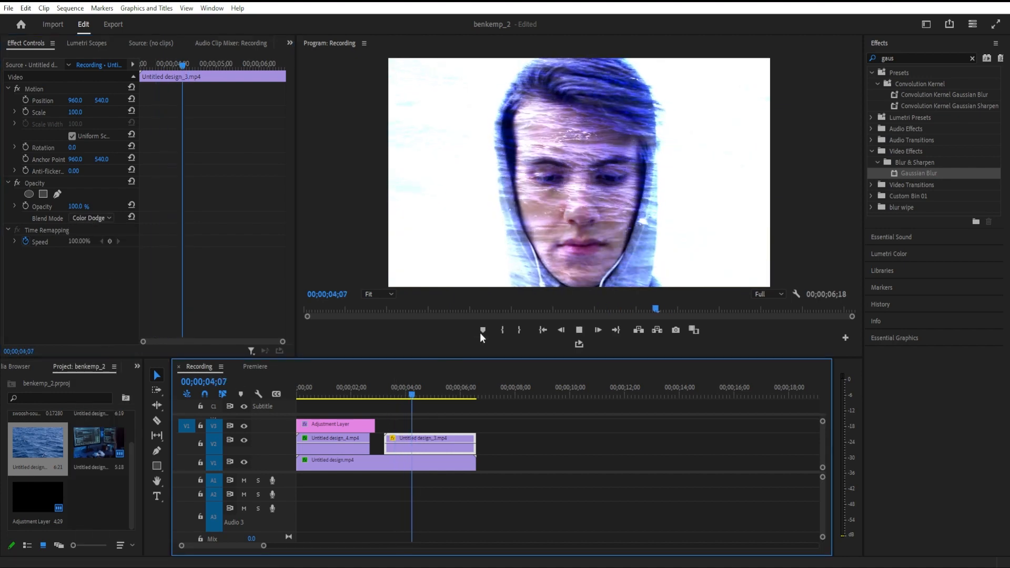
pyautogui.click(334, 424)
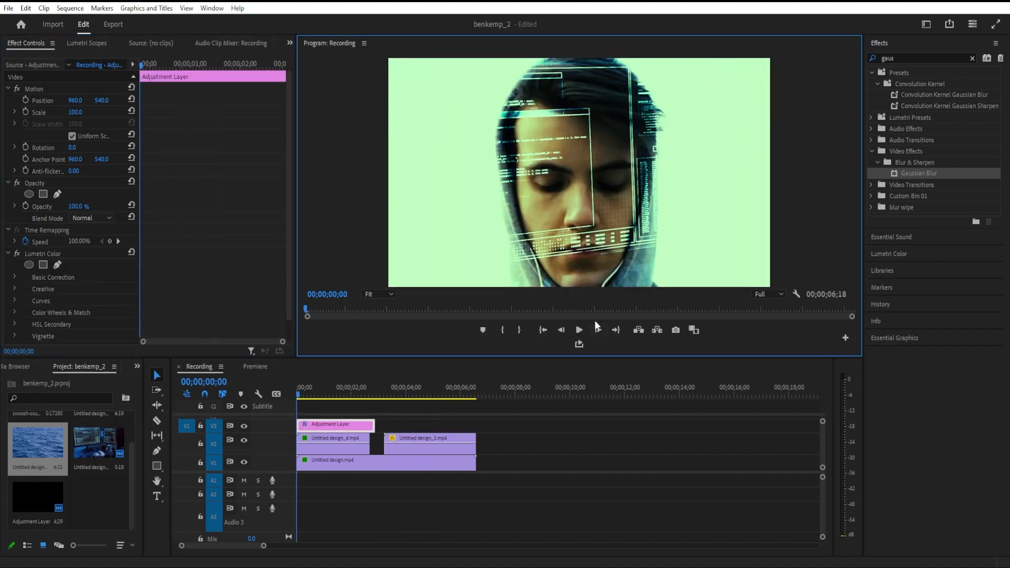
pyautogui.click(577, 329)
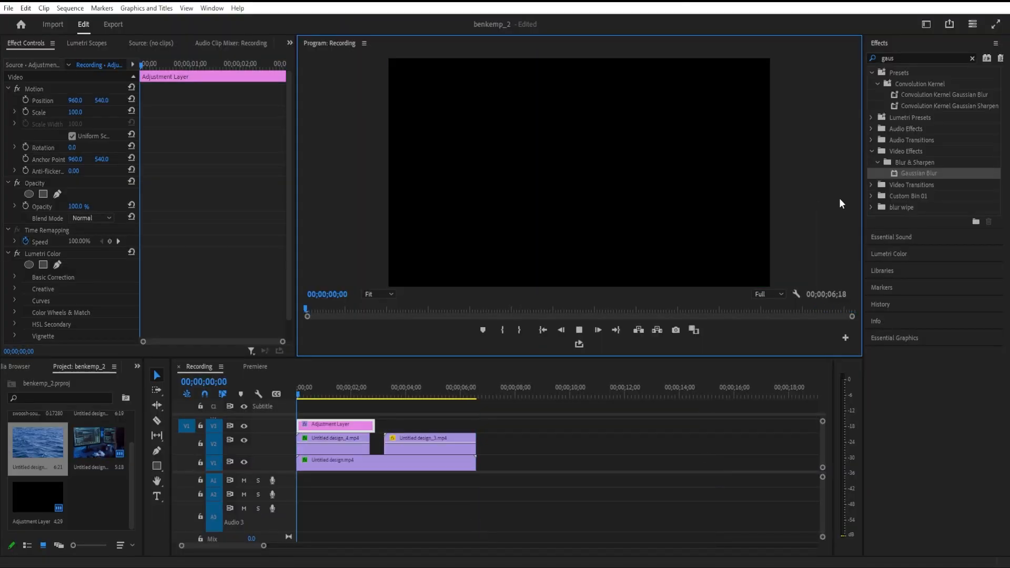